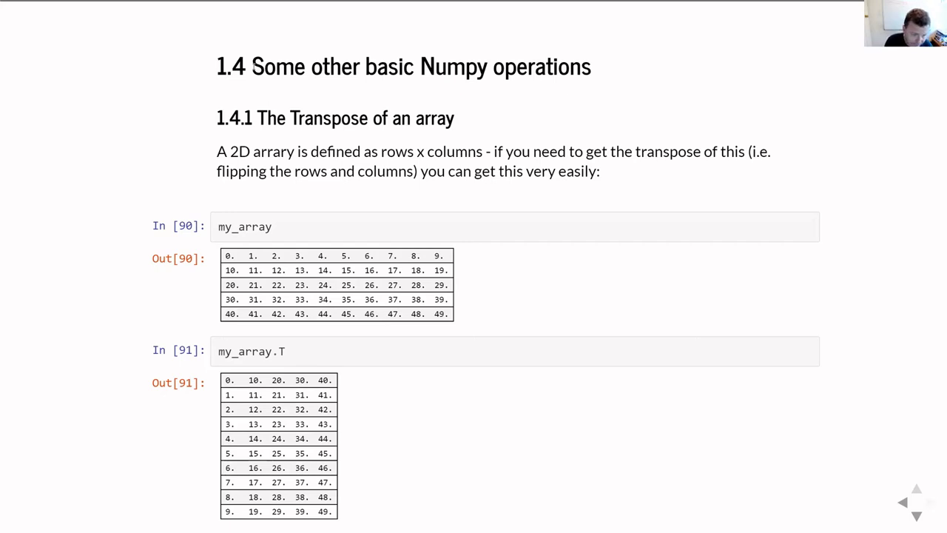
pyautogui.scroll(-3)
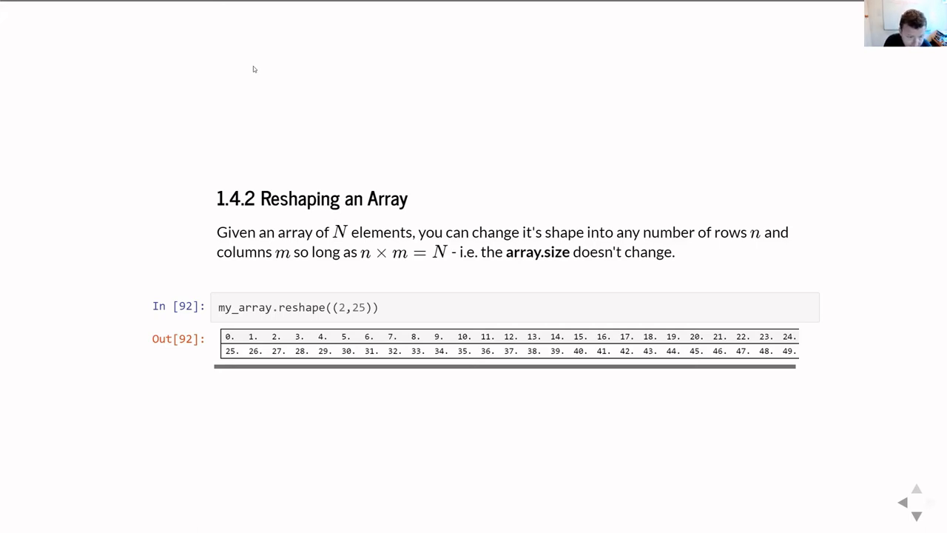
pyautogui.scroll(-3)
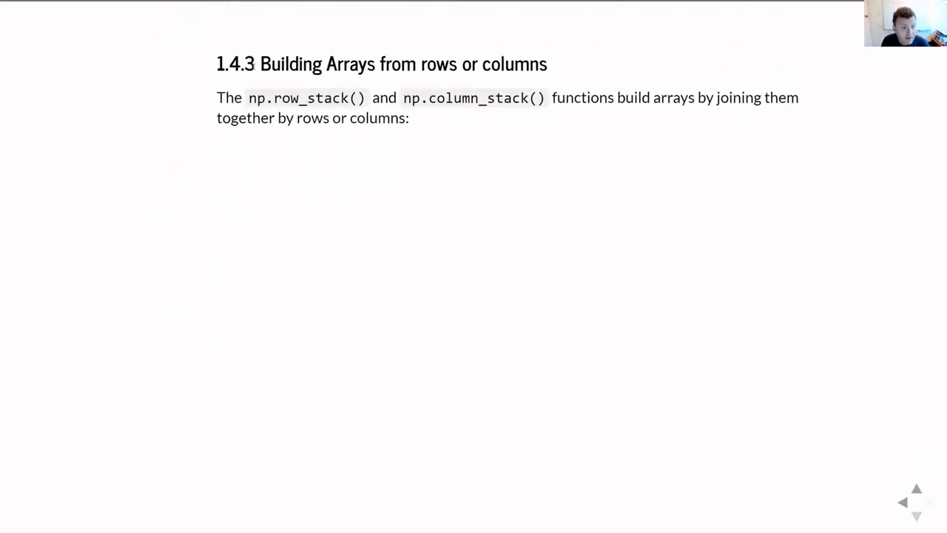